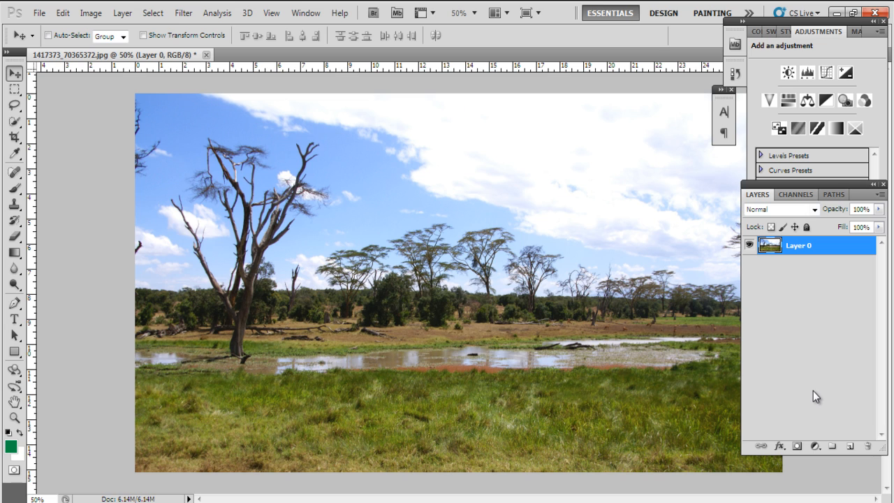
mouse_move(817, 392)
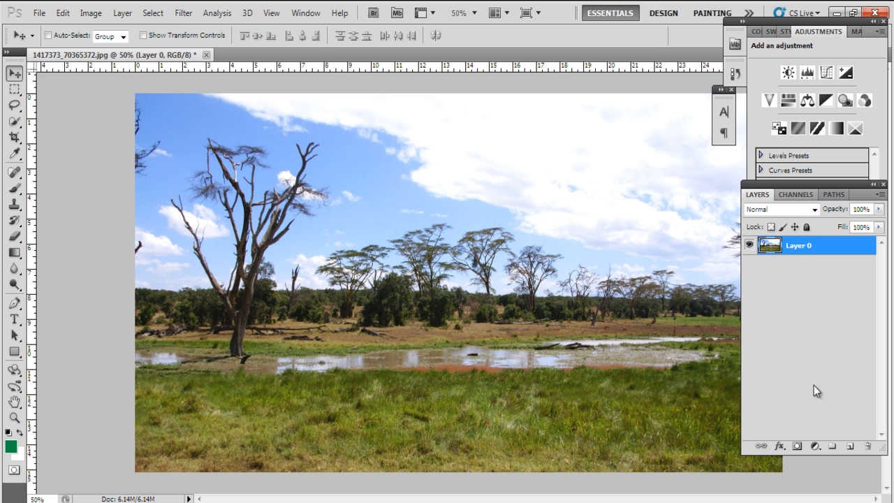
- Add a colorized Hue/Saturation layer with Hue 126, Saturation 68, Lightness -18
click(815, 446)
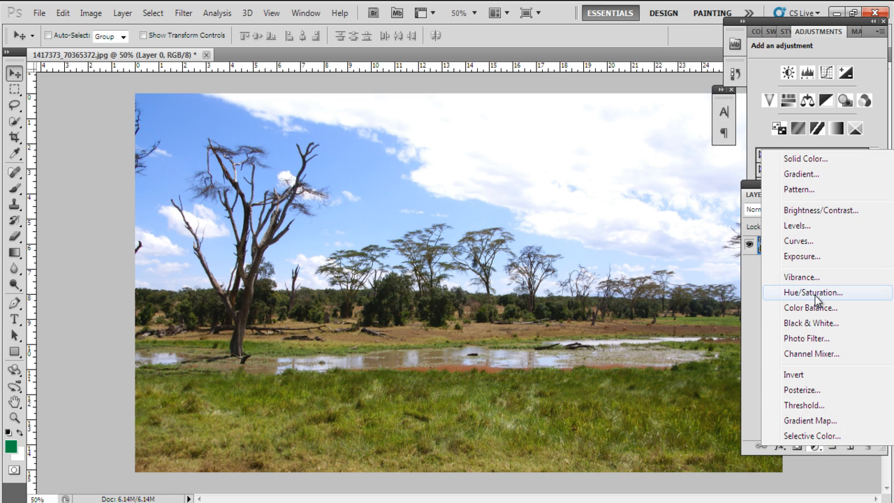
click(813, 293)
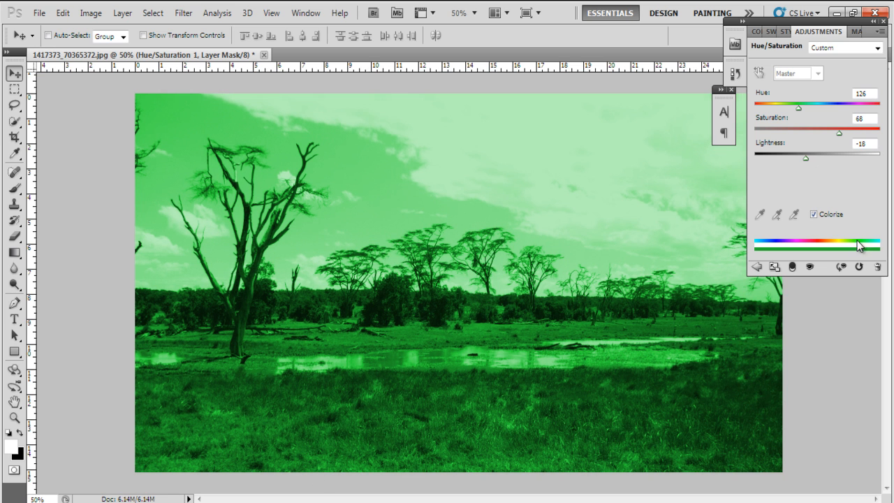
click(815, 487)
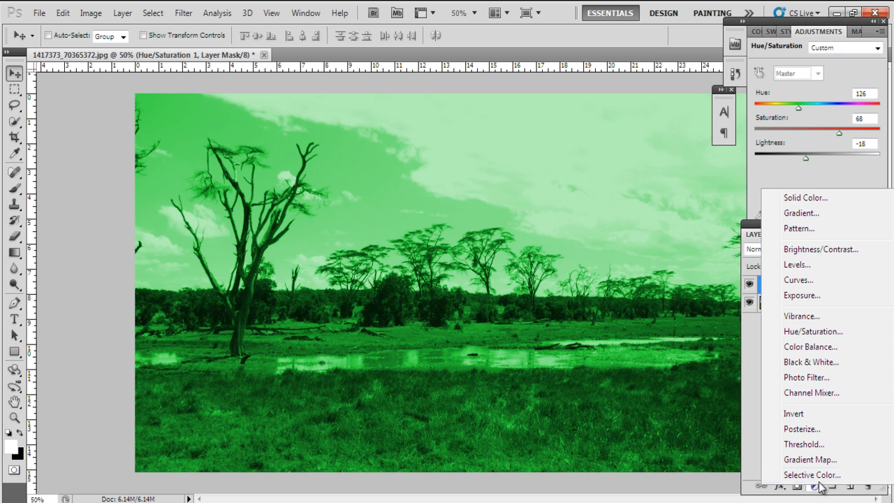
mouse_move(799, 228)
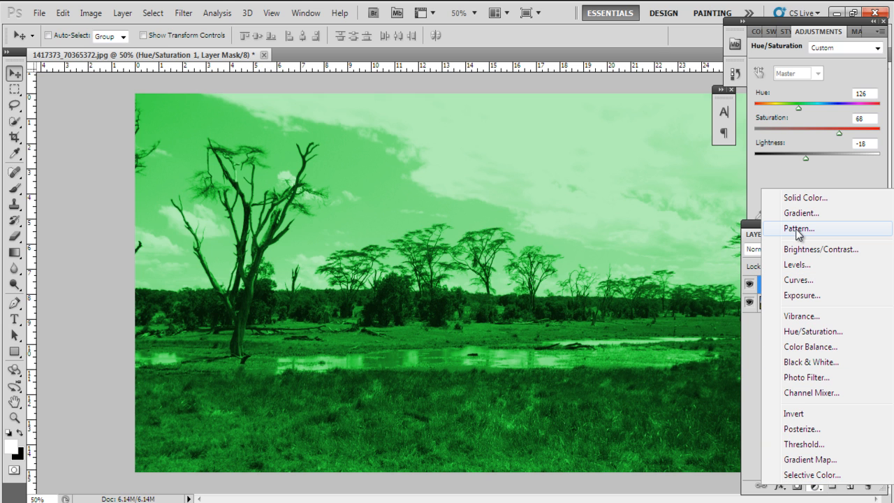
- Add a grey noise Pattern fill layer blended in Overlay mode at 76% opacity
click(799, 228)
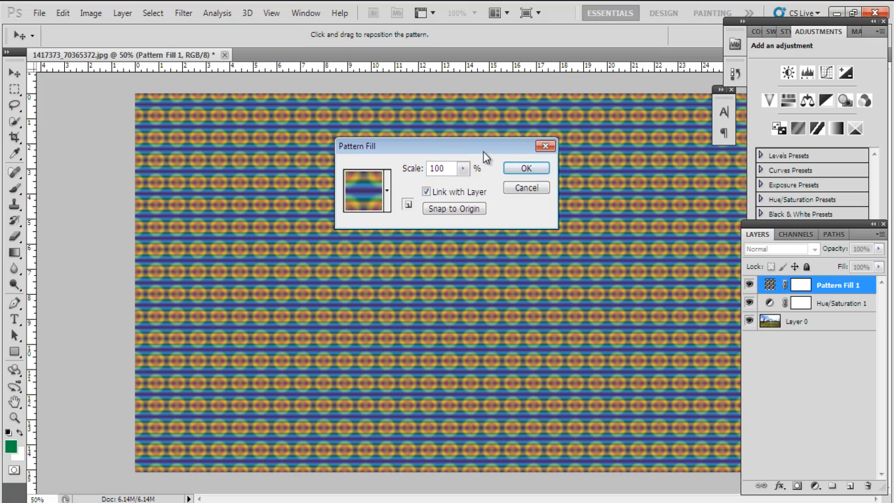
click(387, 191)
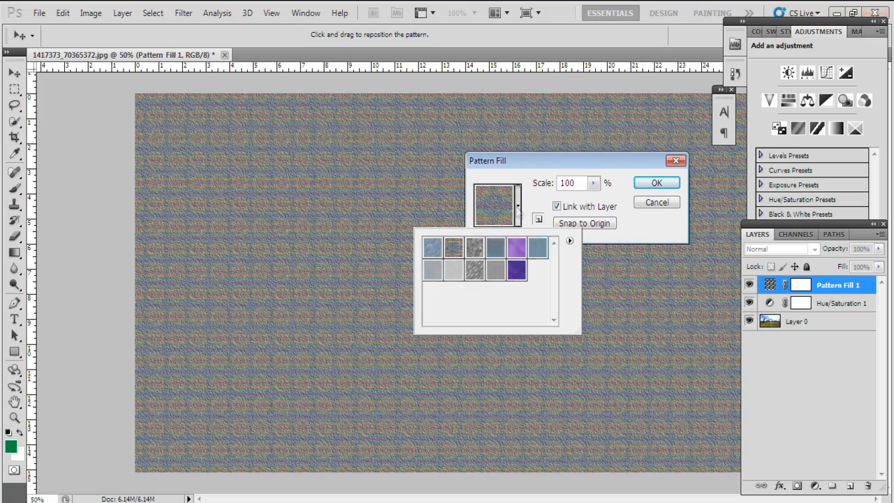
click(656, 183)
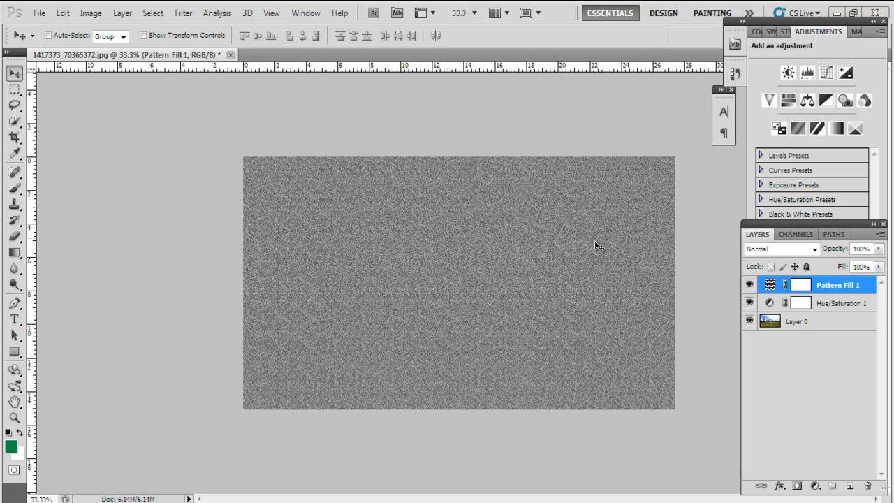
click(781, 249)
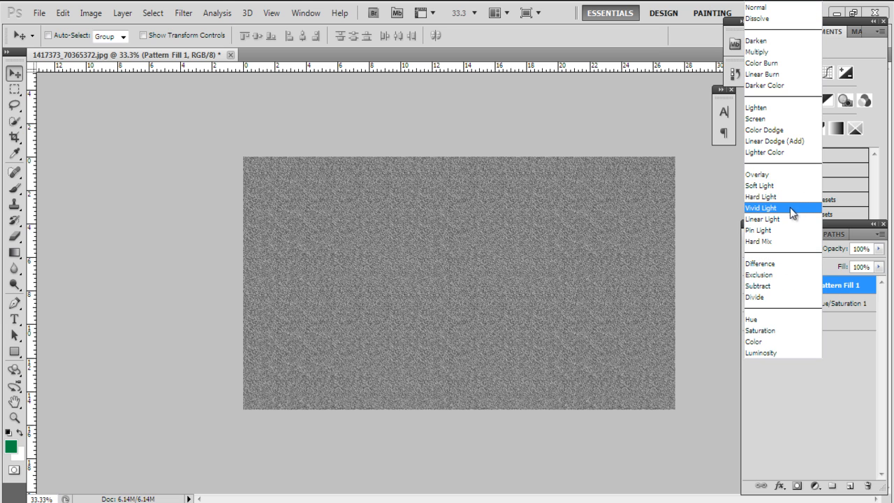
click(757, 174)
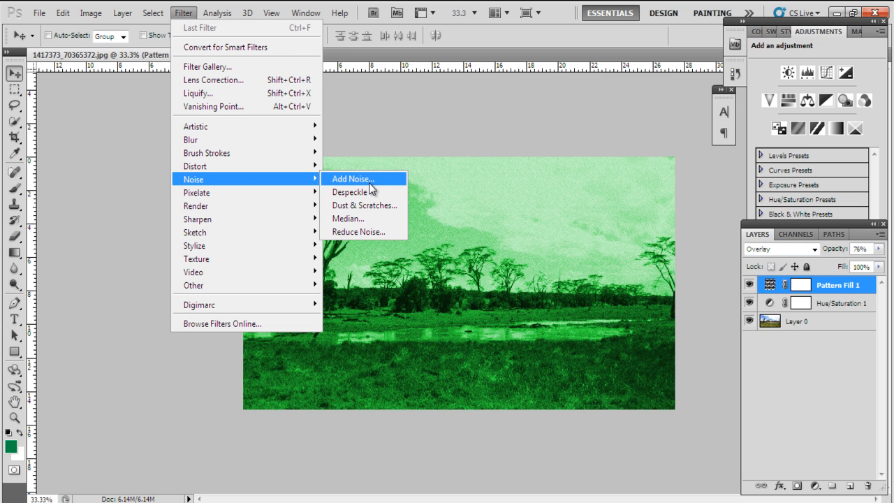
- Apply Add Noise: Gaussian, Monochromatic, amount 7.16%
click(352, 179)
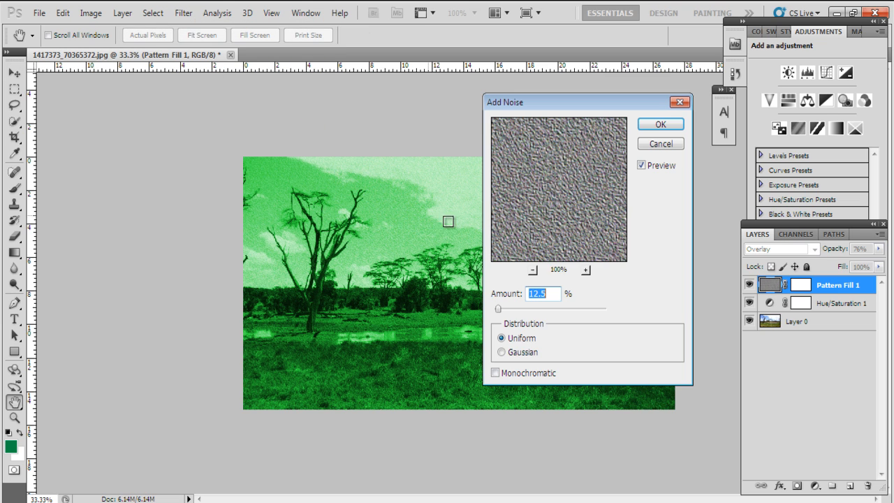
click(495, 373)
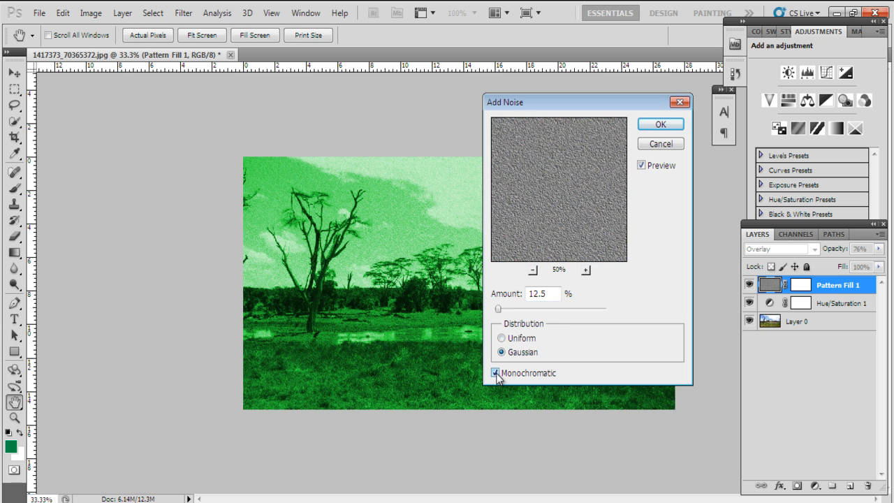
click(585, 271)
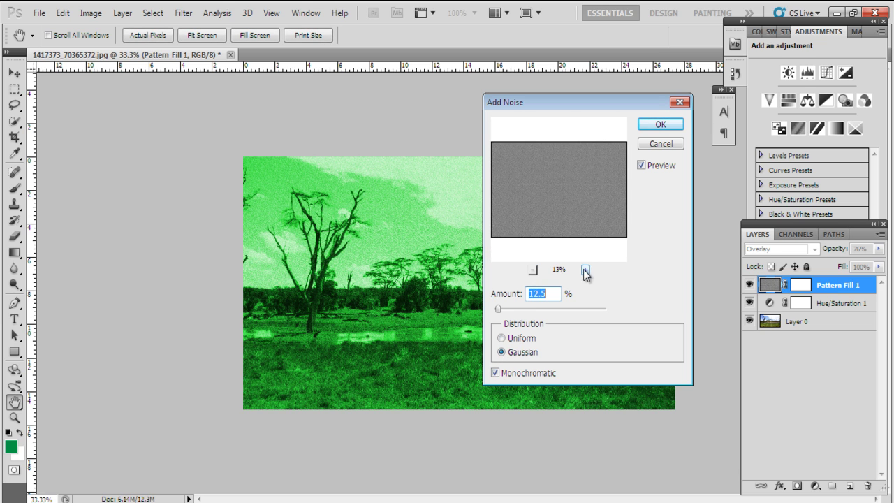
drag(497, 309, 496, 308)
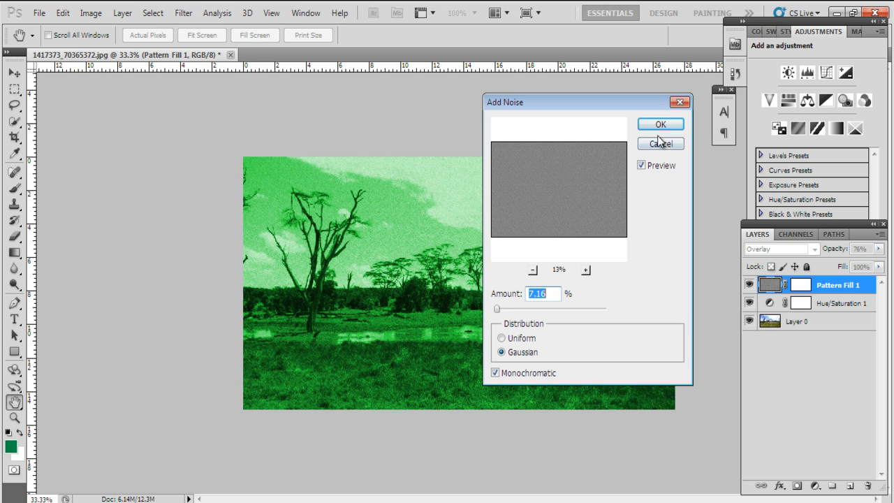
click(660, 124)
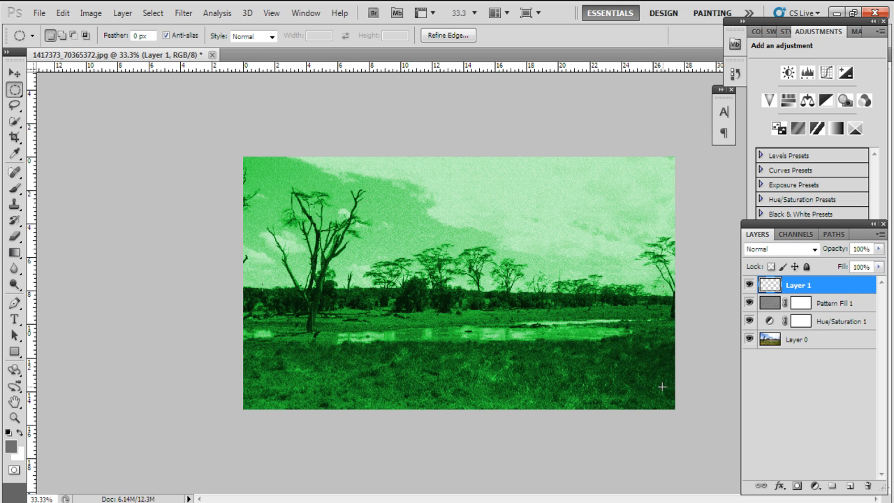
- Draw an oval marquee over the photo's centre and feather it 25 px
click(152, 12)
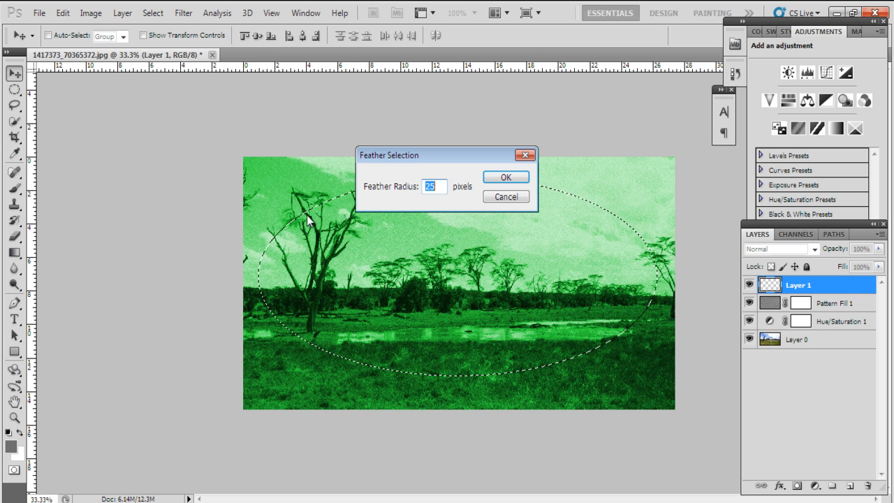
click(506, 176)
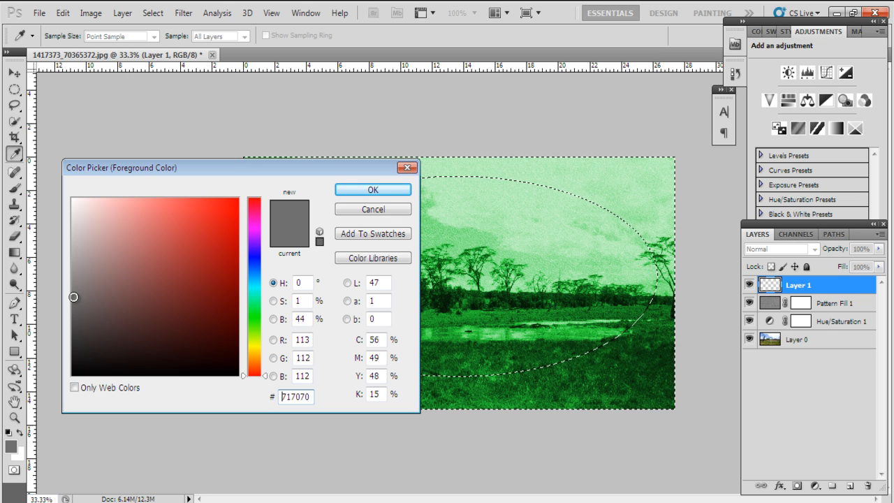
- Fill the area outside the oval with grey, blended in Darken at 33% opacity
click(373, 189)
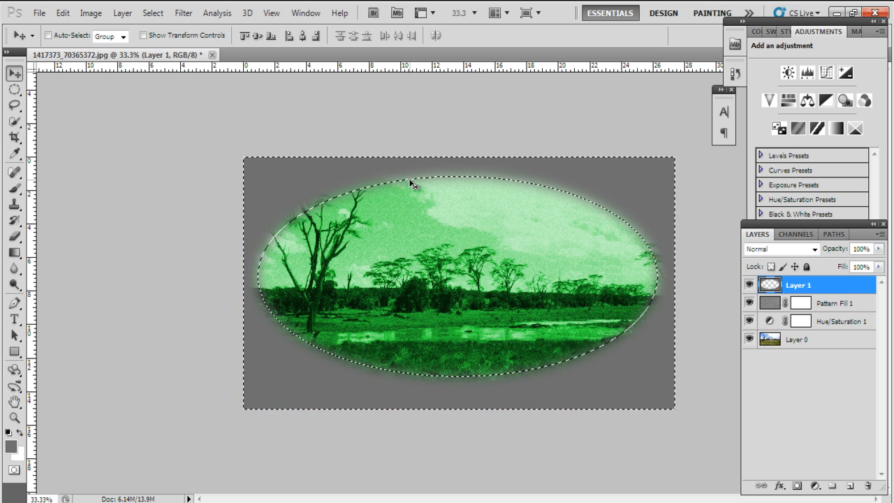
click(779, 249)
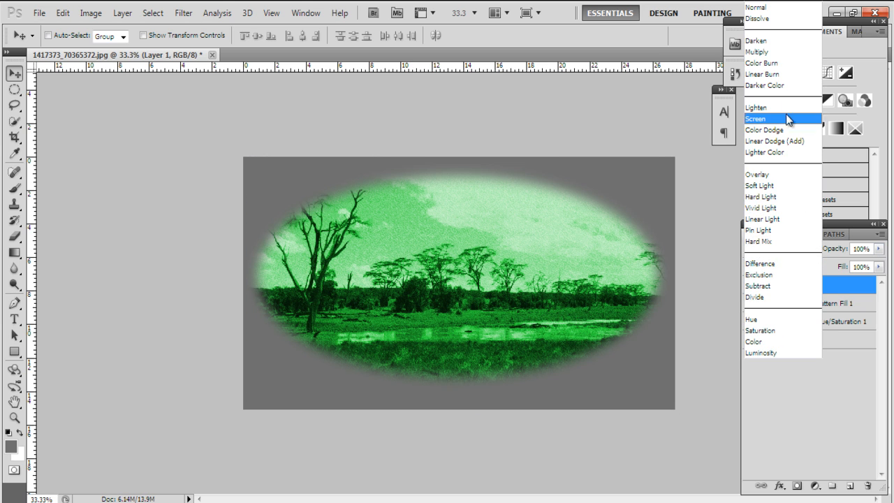
click(756, 41)
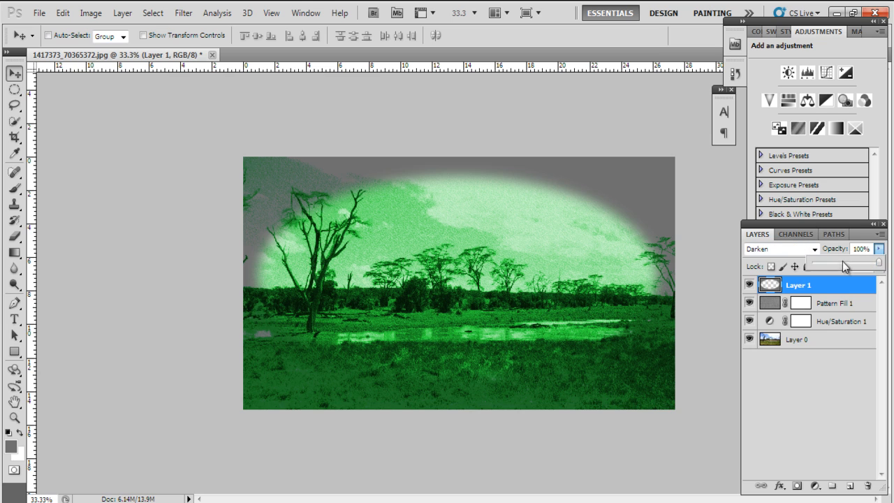
drag(879, 262, 834, 262)
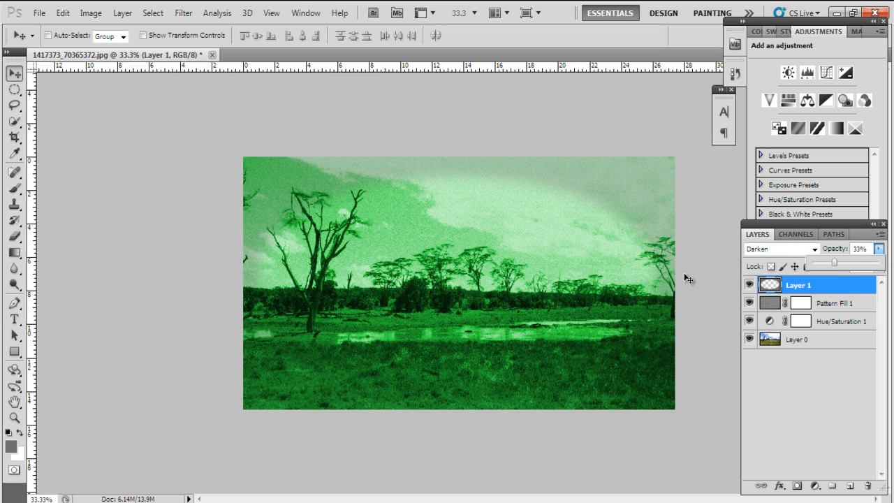